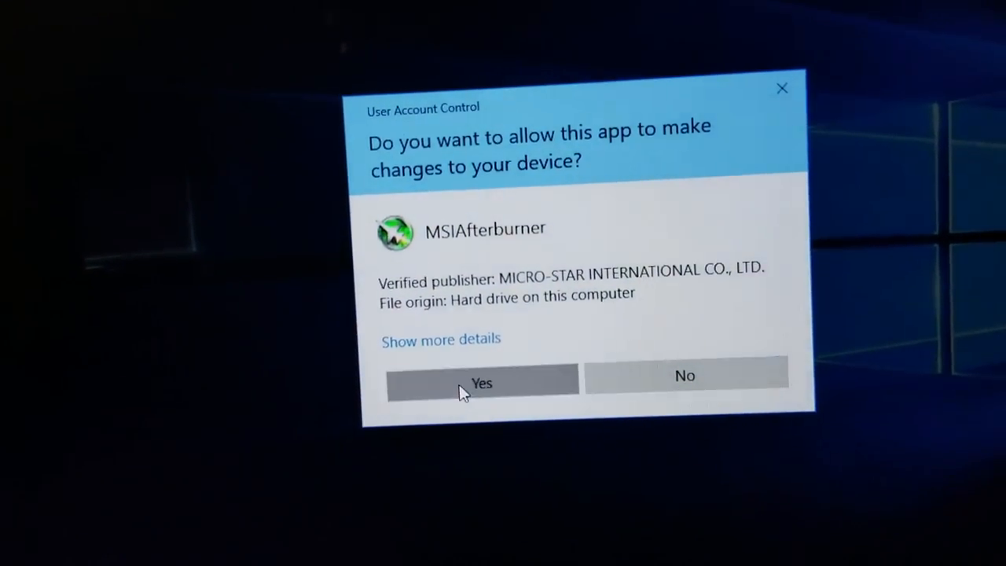
Approve the User Account Control prompt so MSI Afterburner can launch
left_click(481, 383)
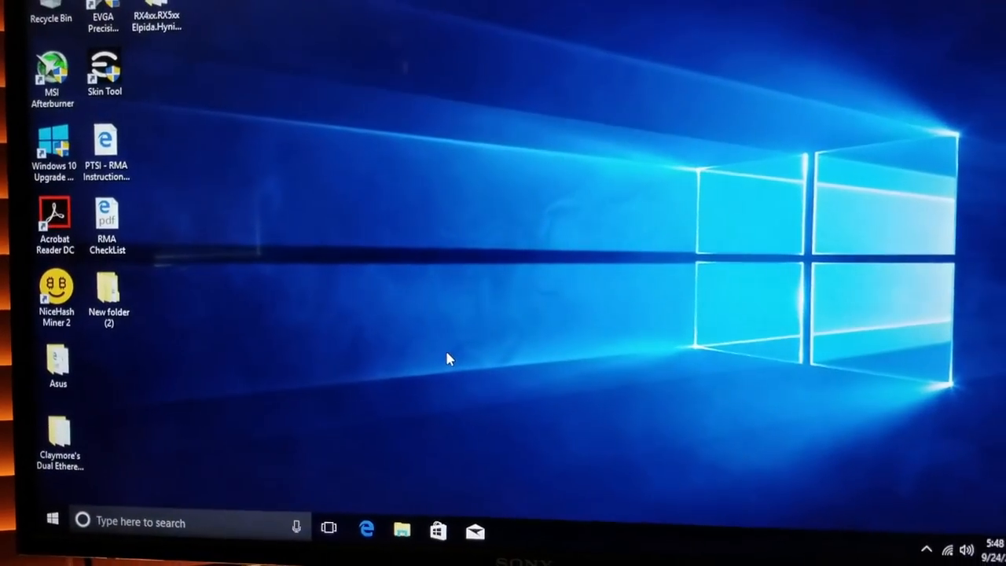
Bring up the Claymore's Dual Ethereum folder with its log files in the foreground
double_click(52, 66)
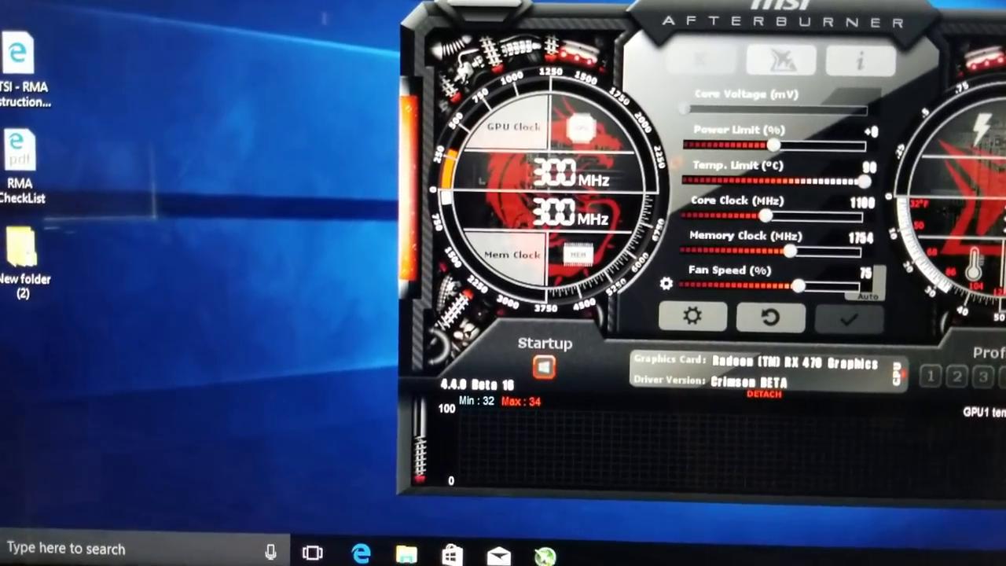
left_click(337, 536)
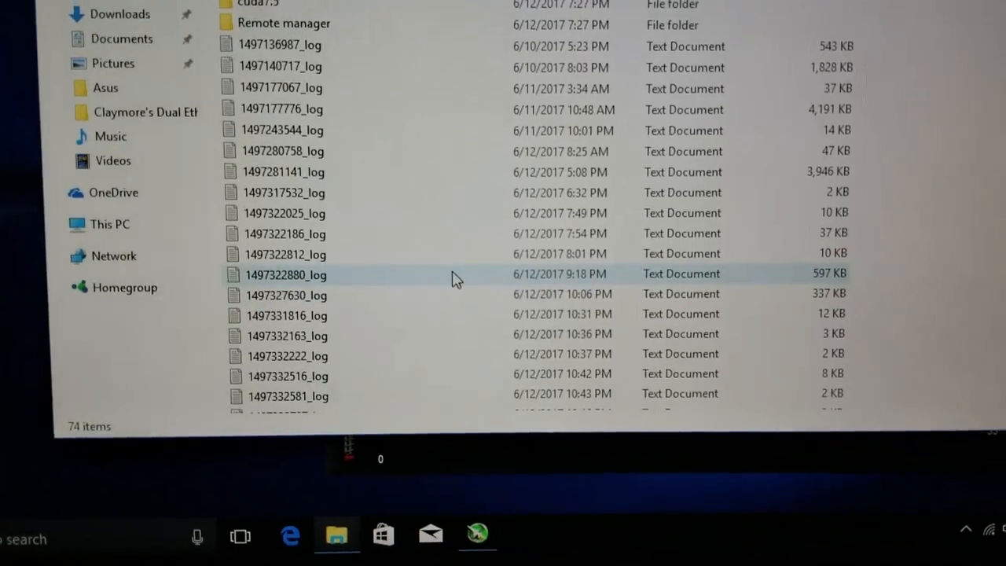